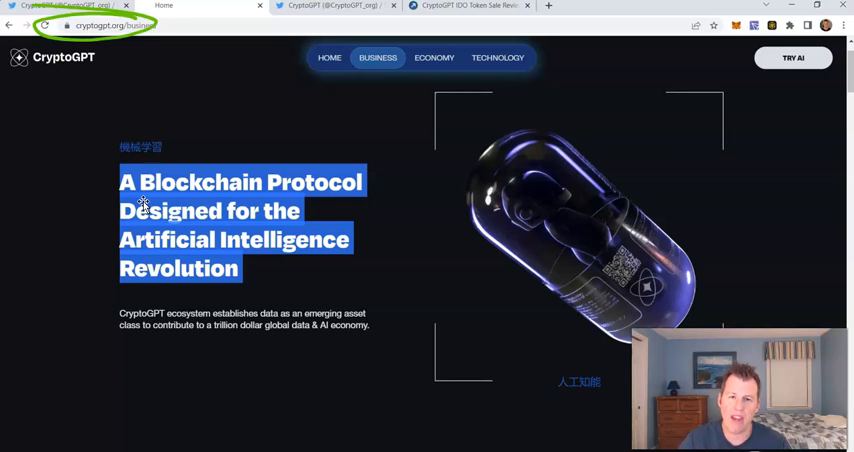
Step: Select the CryptoGPT headline calling it a blockchain protocol for the AI revolution
{"action": "left_click", "coordinate": [329, 57]}
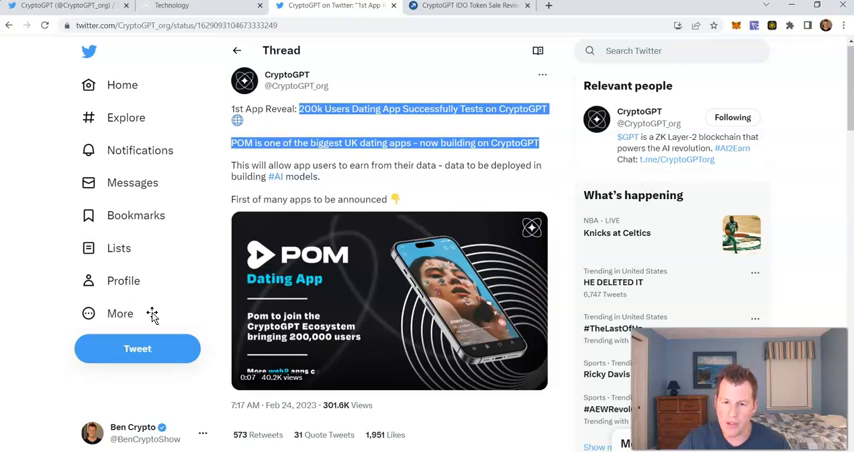
{"action": "mouse_move", "coordinate": [152, 315]}
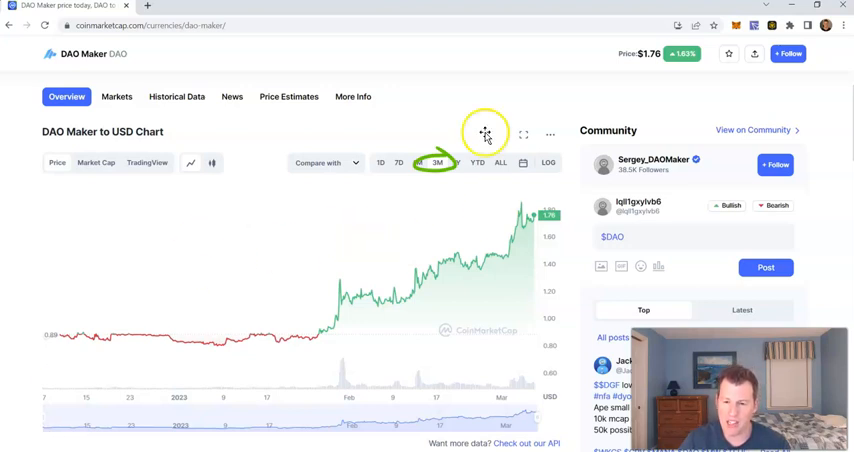
{"action": "mouse_move", "coordinate": [456, 235]}
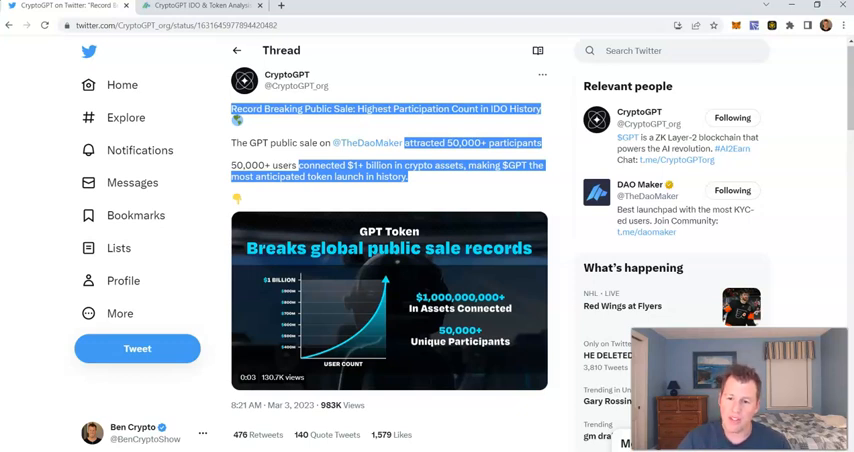
{"action": "mouse_move", "coordinate": [455, 145]}
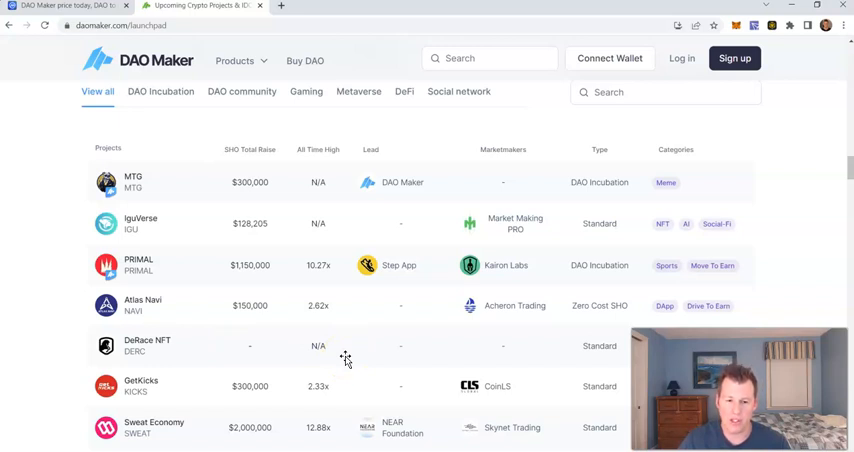
{"action": "mouse_move", "coordinate": [273, 308]}
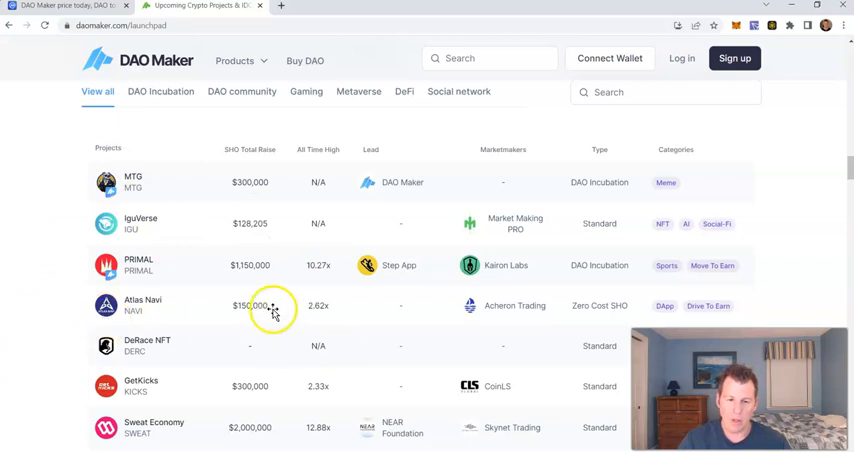
{"action": "mouse_move", "coordinate": [138, 247]}
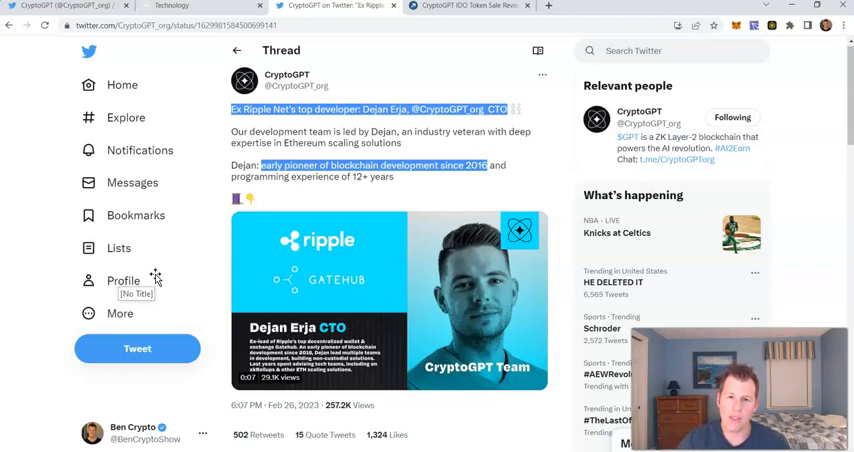
Step: Switch to the CryptoGPT tab with the tweet about its former Ripple developer CTO
{"action": "left_click", "coordinate": [197, 6]}
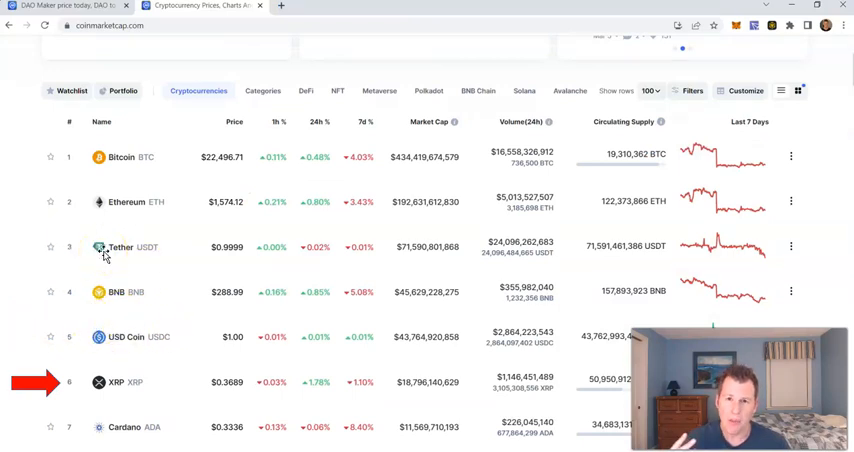
Step: Switch to the CoinMarketCap tab showing XRP ranked sixth by market cap
{"action": "left_click", "coordinate": [330, 8]}
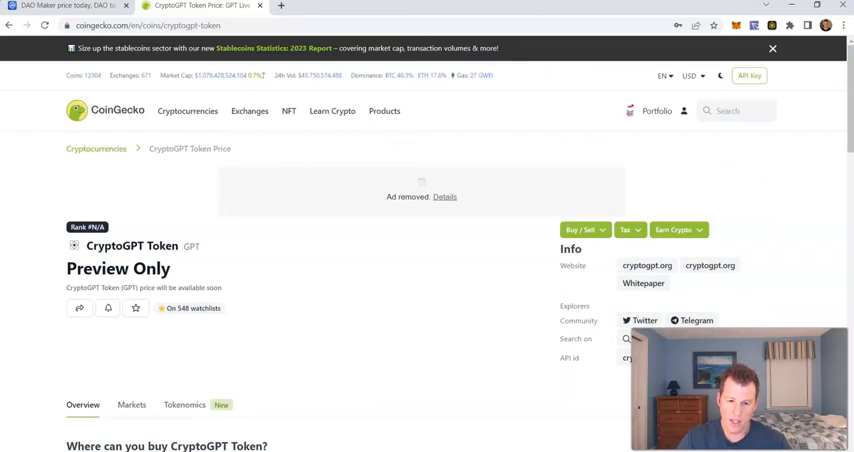
{"action": "mouse_move", "coordinate": [304, 400]}
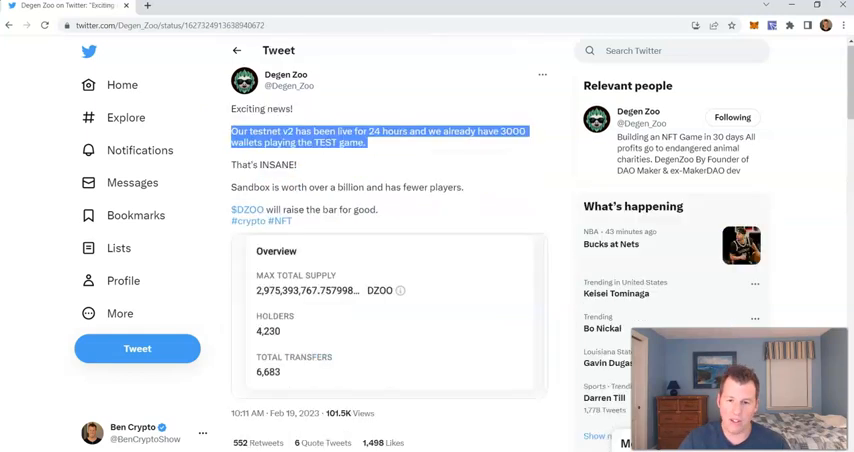
{"action": "mouse_move", "coordinate": [231, 309]}
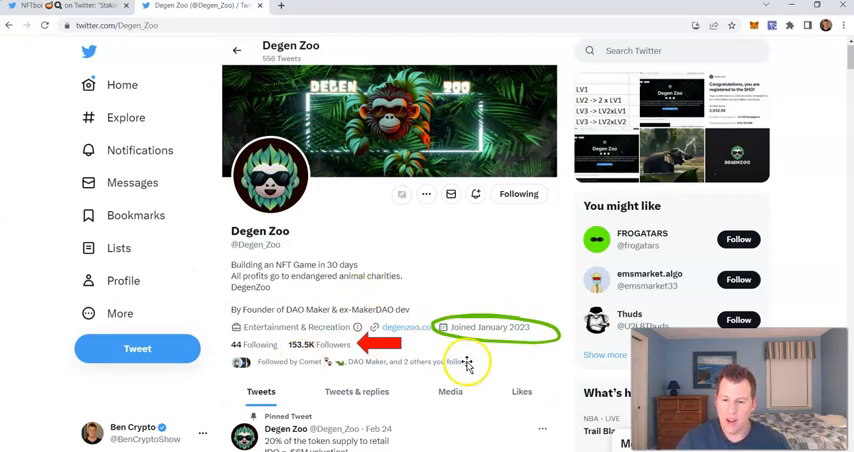
{"action": "mouse_move", "coordinate": [510, 322]}
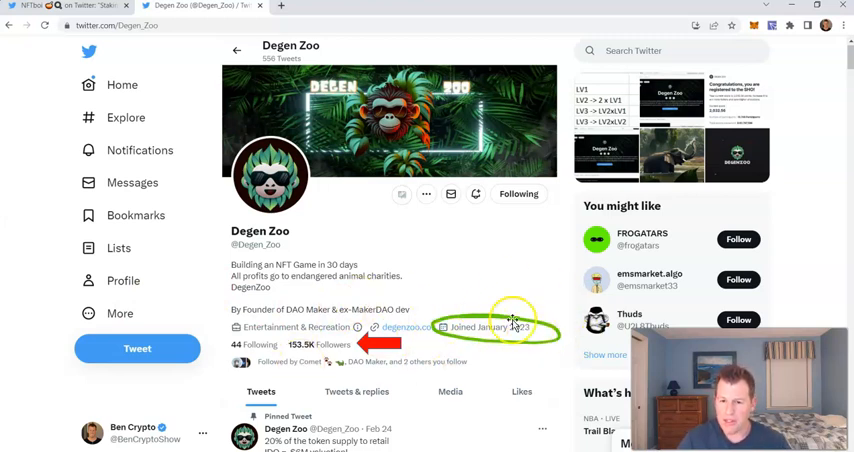
{"action": "mouse_move", "coordinate": [511, 323]}
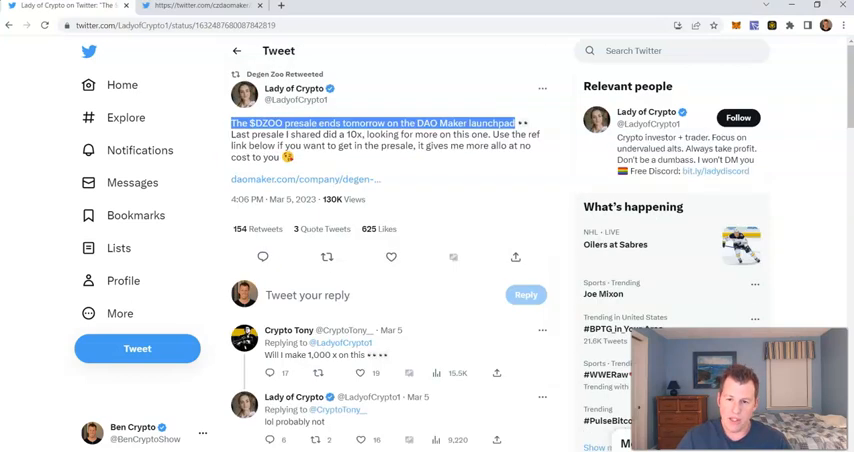
{"action": "mouse_move", "coordinate": [397, 179]}
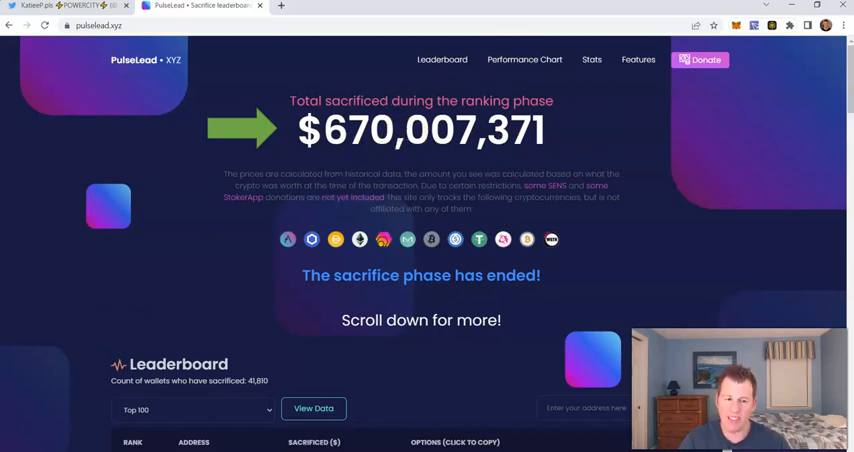
{"action": "mouse_move", "coordinate": [503, 285]}
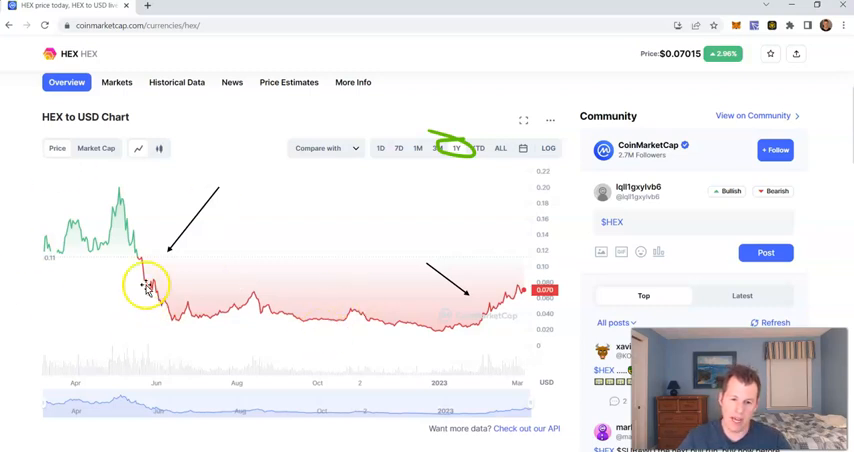
{"action": "mouse_move", "coordinate": [118, 190]}
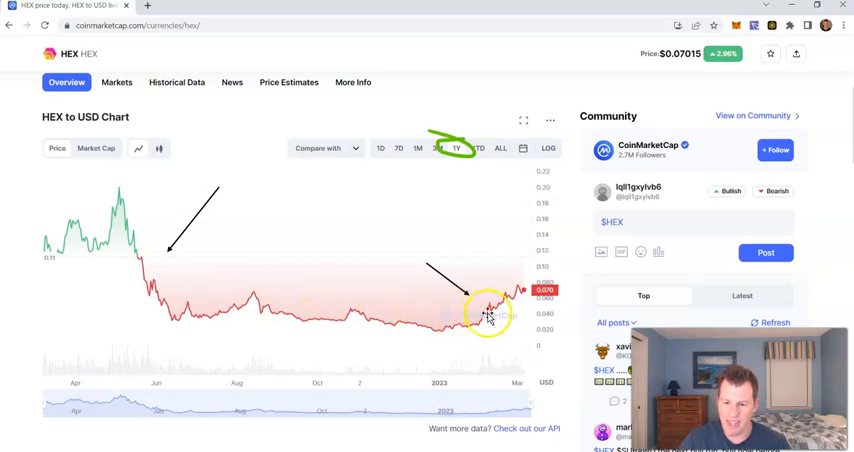
Step: Switch the HEX to USD chart from the 1Y range to 3M
{"action": "left_click", "coordinate": [438, 148]}
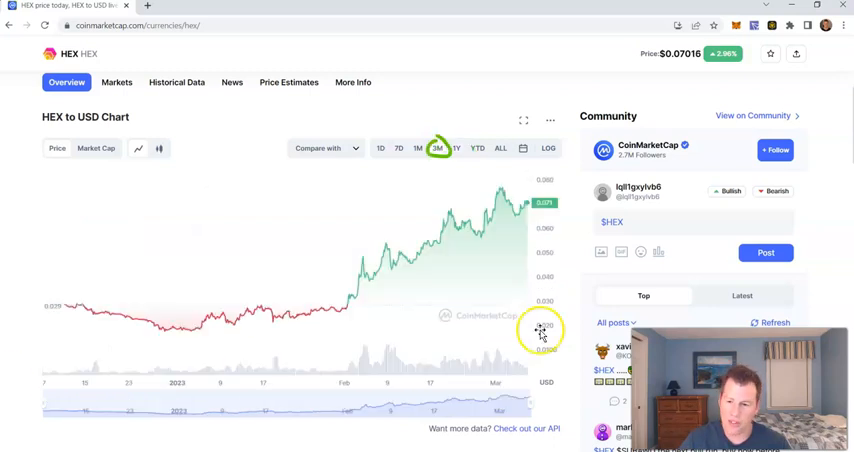